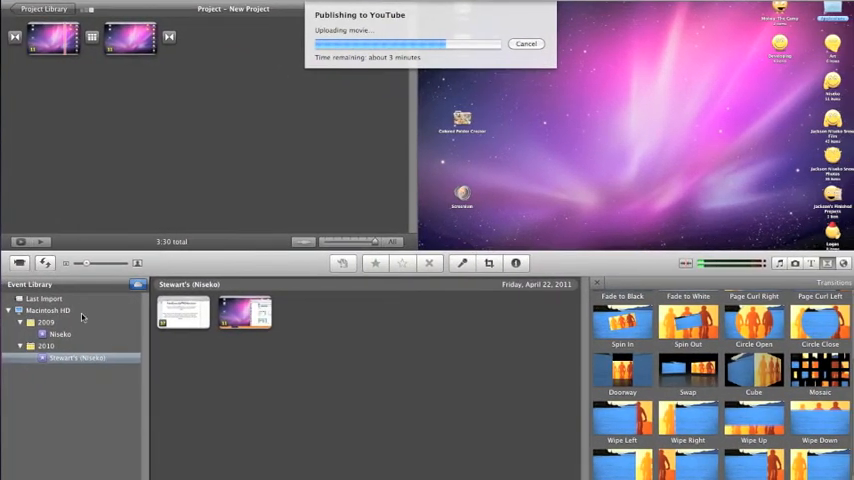
left_click(75, 358)
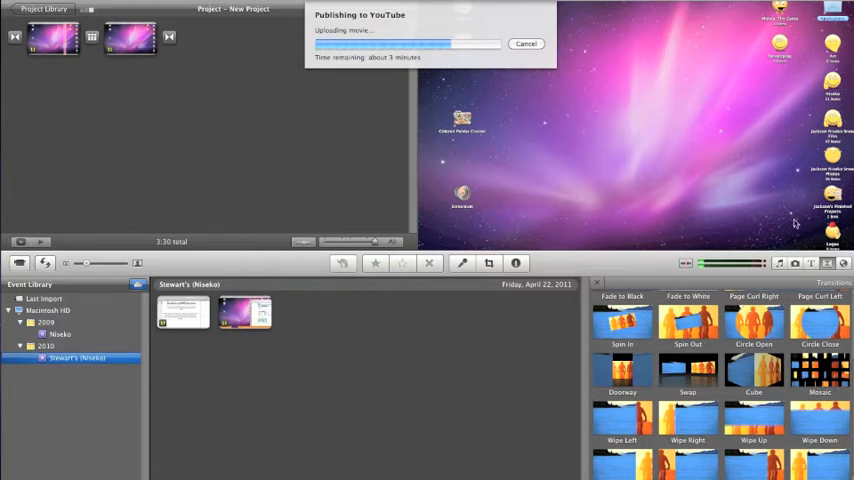
mouse_move(784, 173)
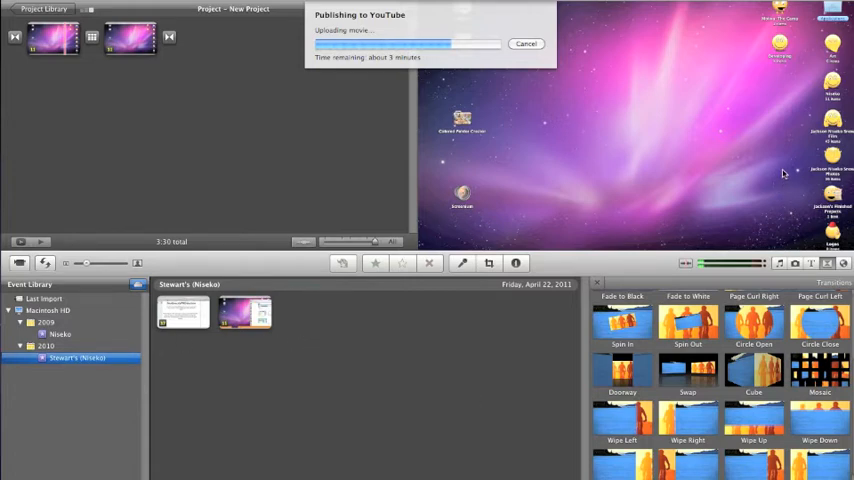
mouse_move(158, 144)
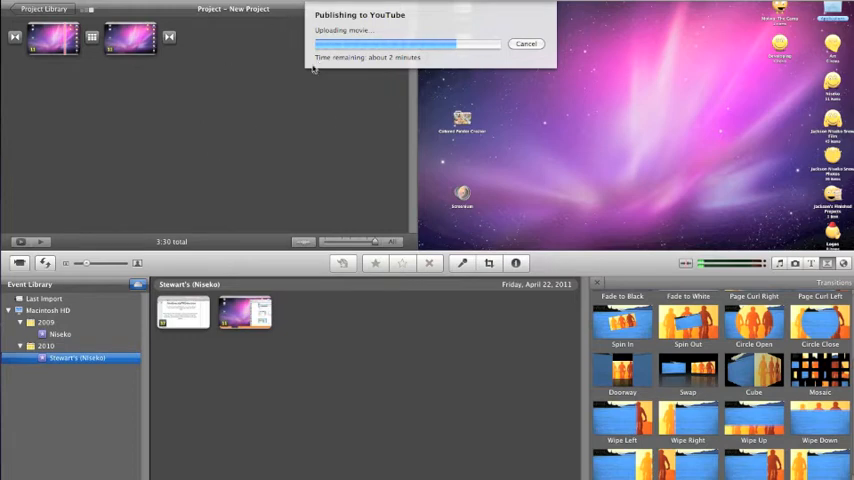
mouse_move(363, 144)
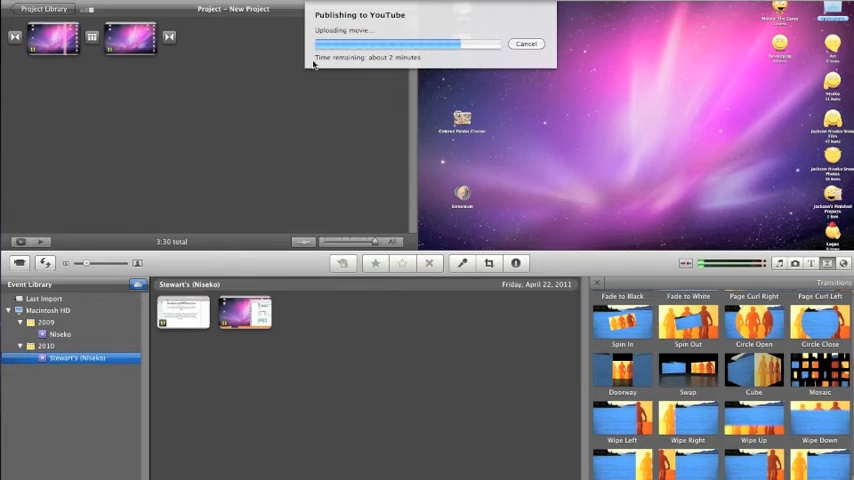
mouse_move(285, 18)
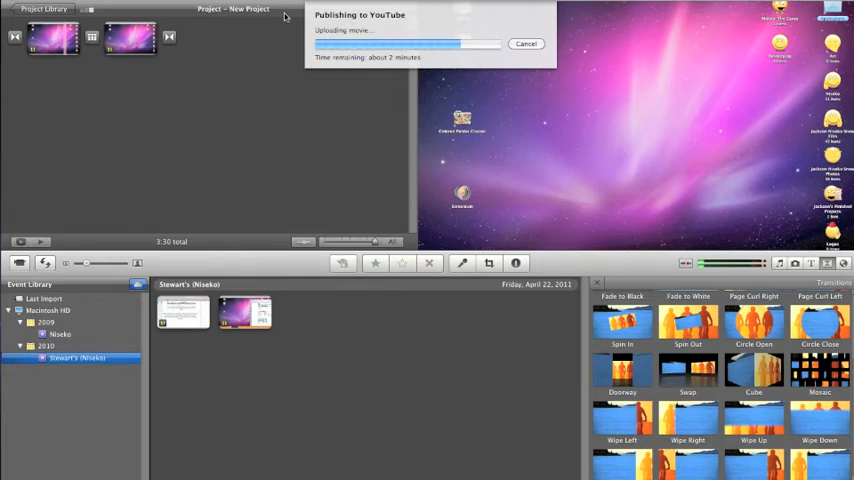